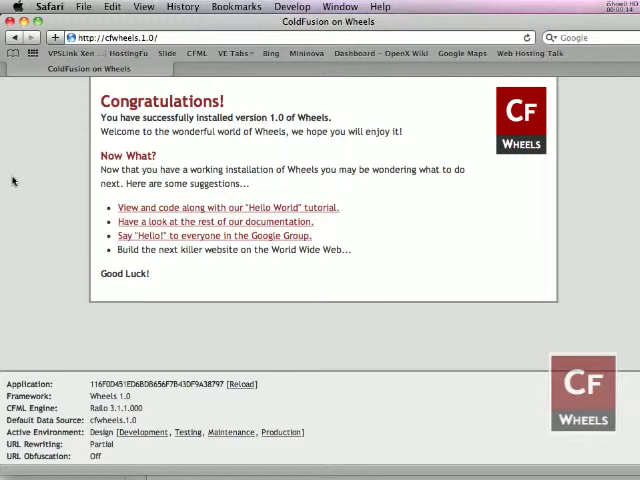
Create a new file named Say.cfc in the controllers folder
key(cmd+tab)
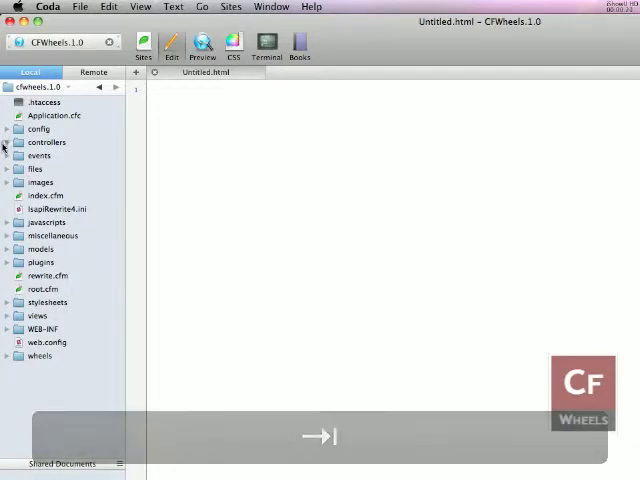
right_click(46, 142)
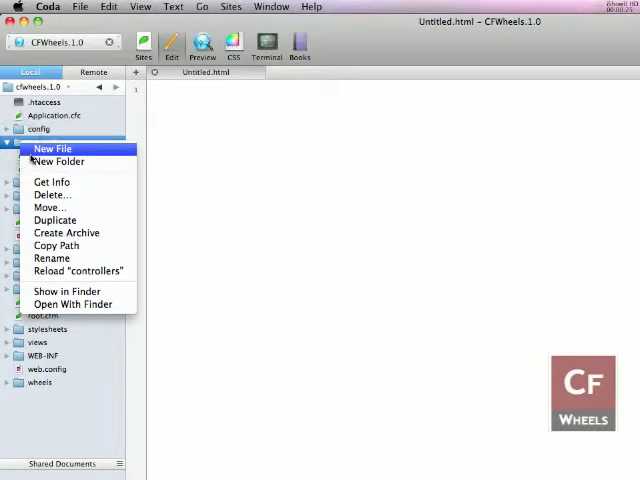
click(53, 148)
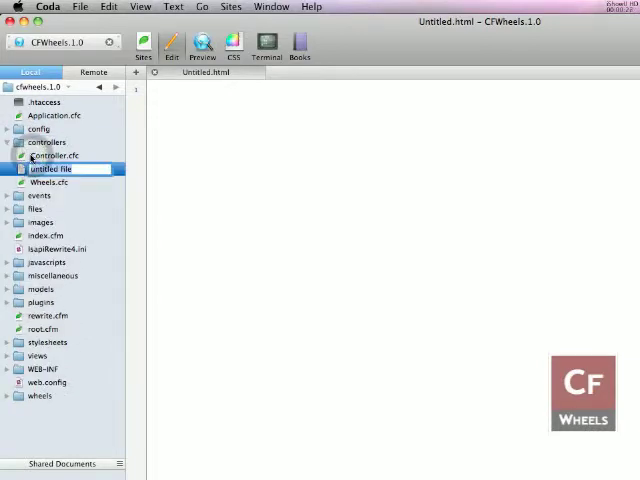
text(Say.cfc)
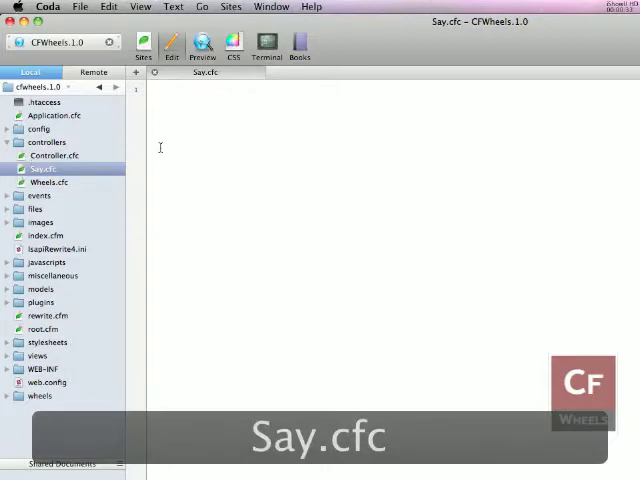
Write an empty cfcomponent extending Controller in Say.cfc and save it
text(<)
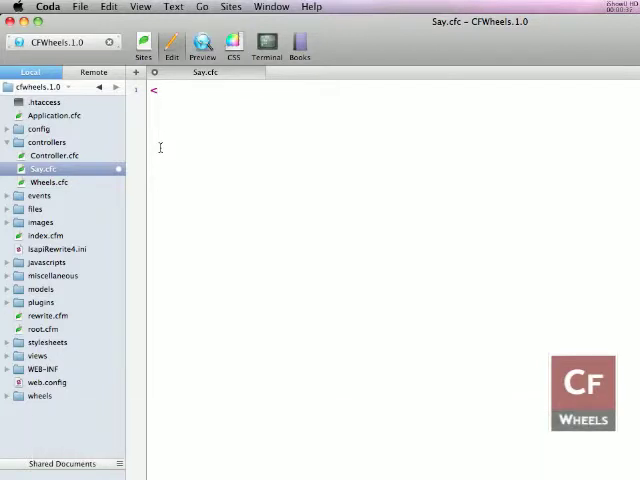
text(cfc)
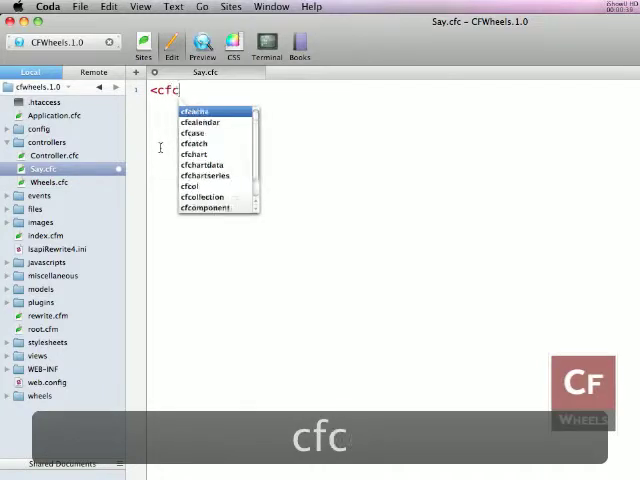
text(omponent extends=")
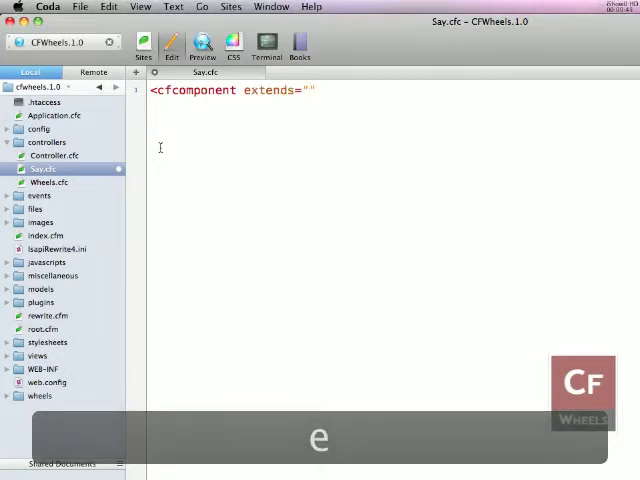
text(Con)
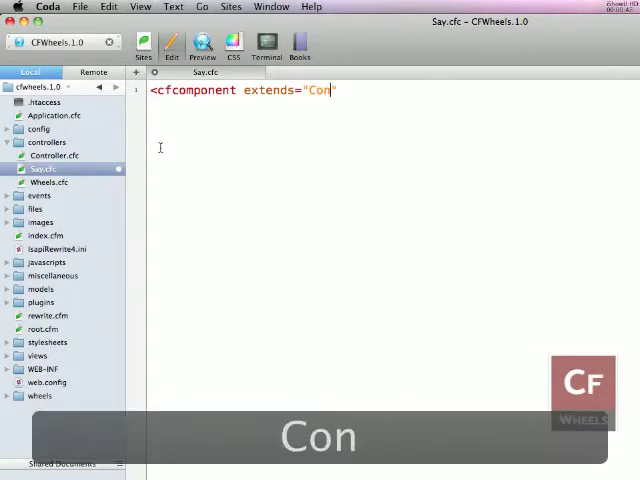
text(troller)
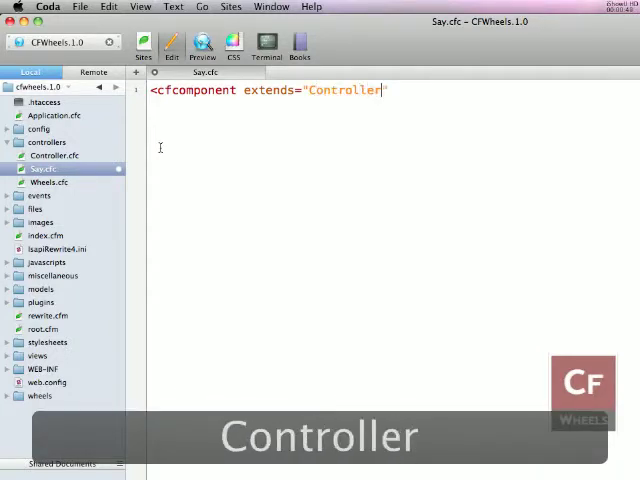
text(>)
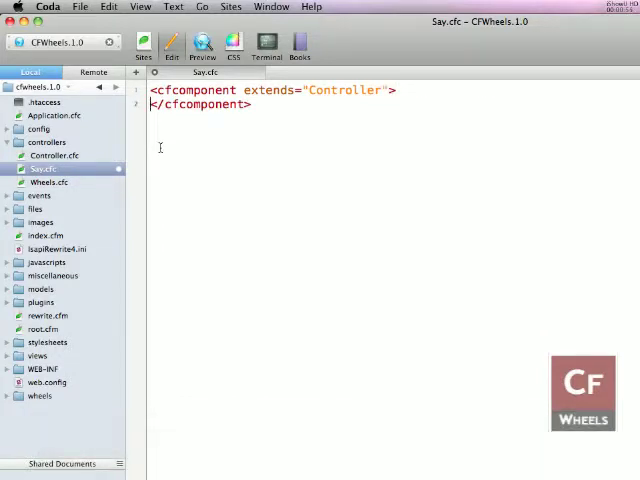
key(cmd+s)
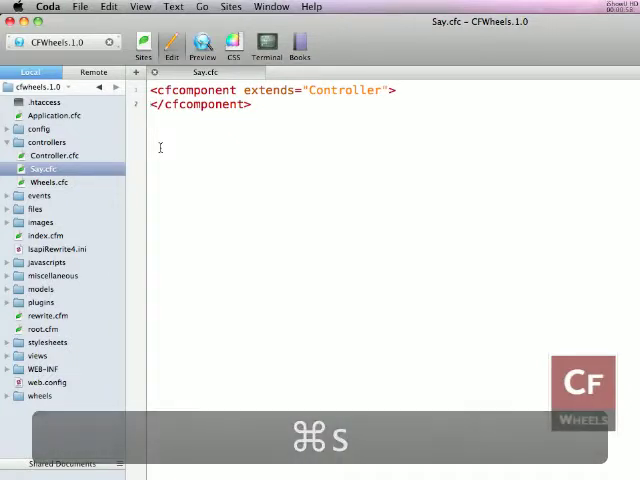
key(cmd+s)
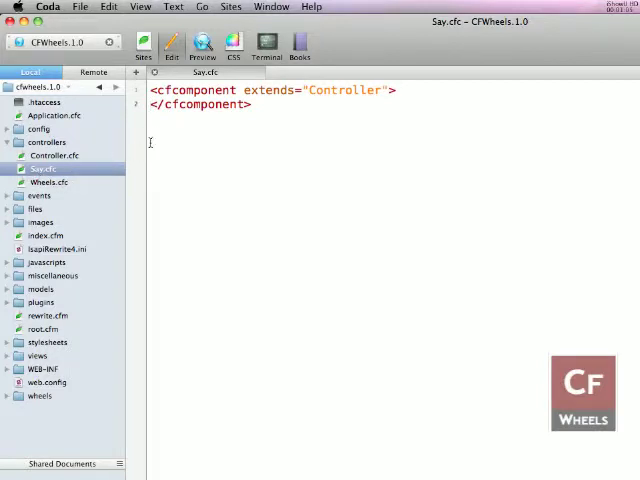
Load /index.cfm/say in Safari, showing the missing index view error
key(cmd+tab)
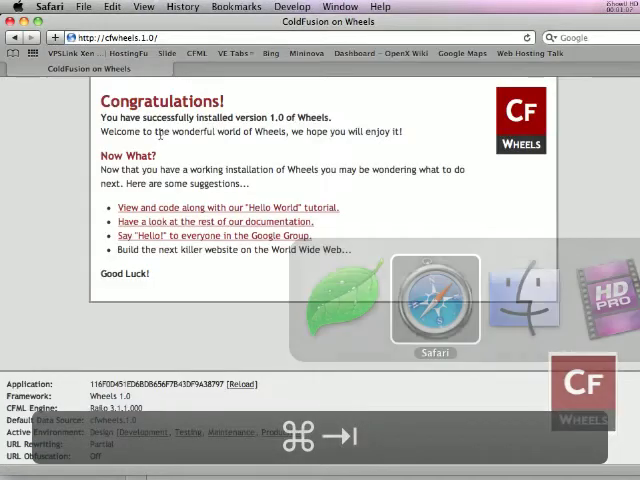
click(150, 37)
text(index.cfm/say)
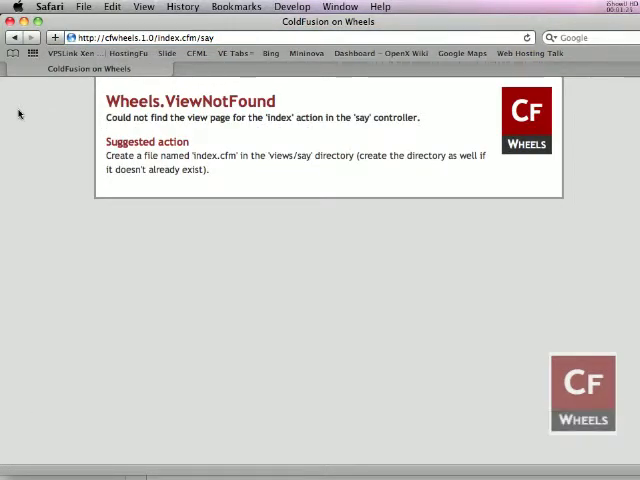
mouse_move(52, 112)
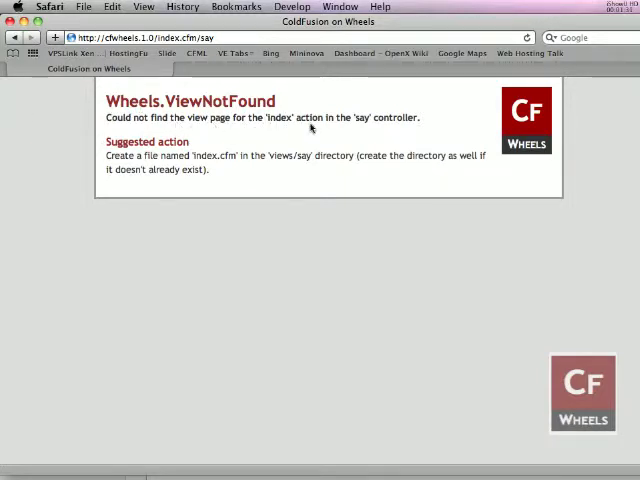
mouse_move(65, 152)
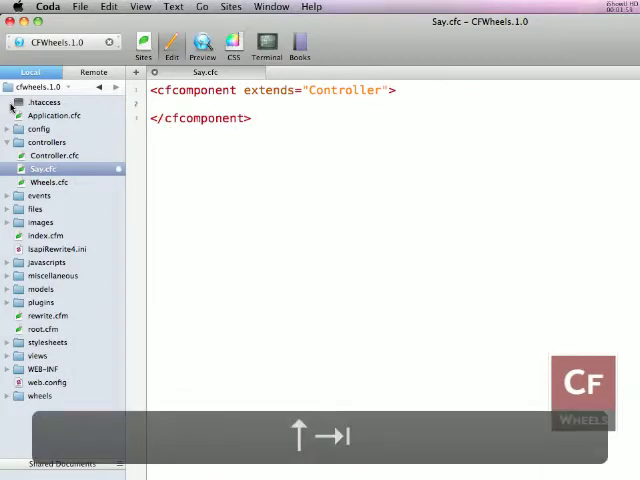
Add an empty cffunction named hello inside the Say component
text(<cffunction name=")
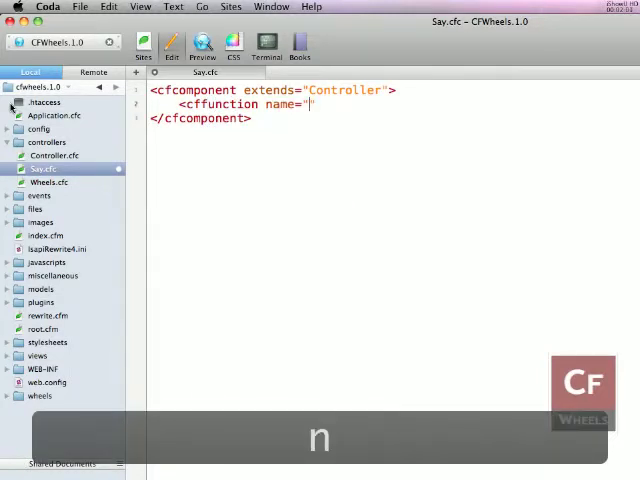
text(hello")
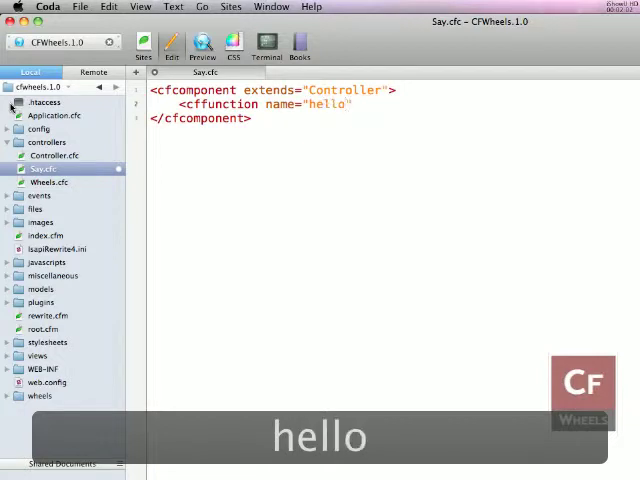
text(</cffunction>)
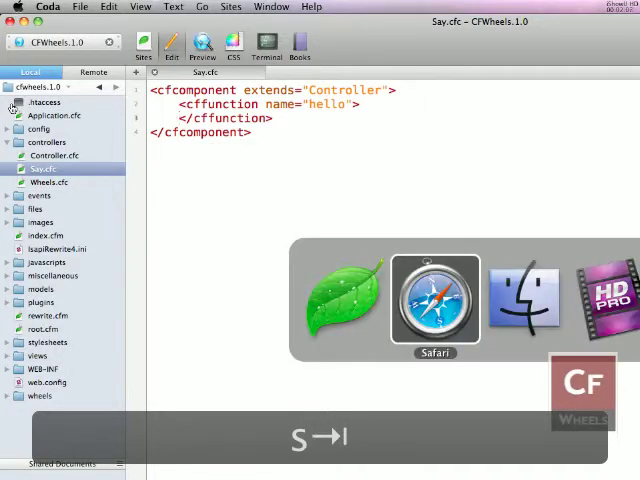
Append /hello to the Safari address and load the say/hello page
click(434, 300)
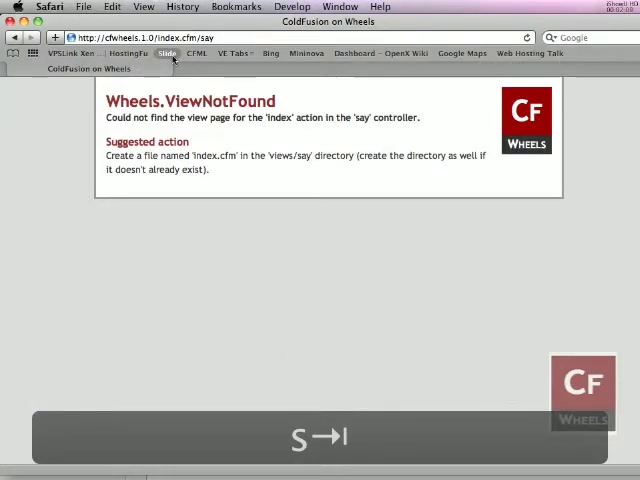
click(210, 37)
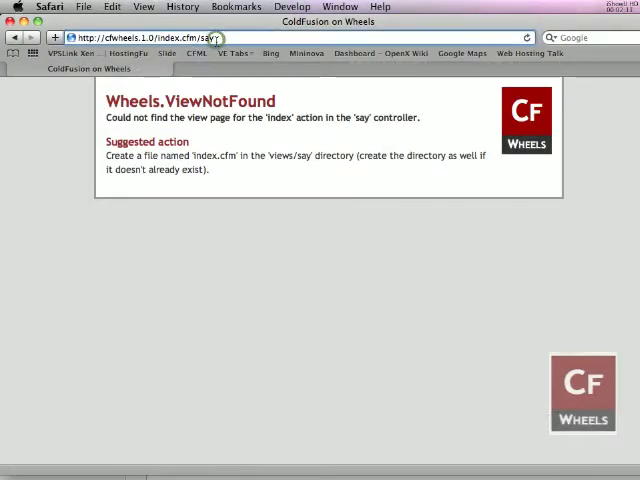
text(hello)
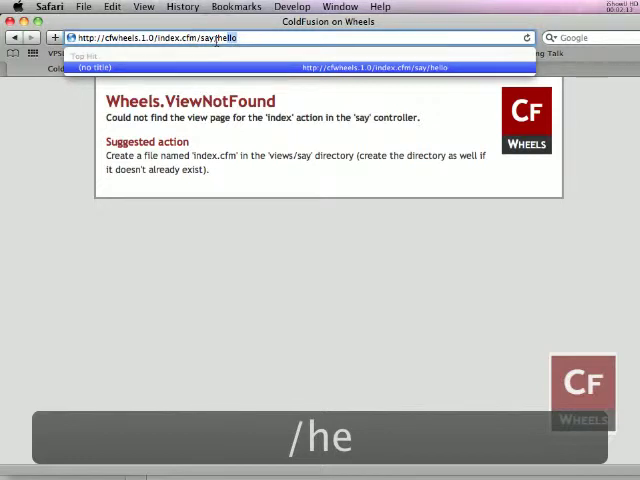
key(Return)
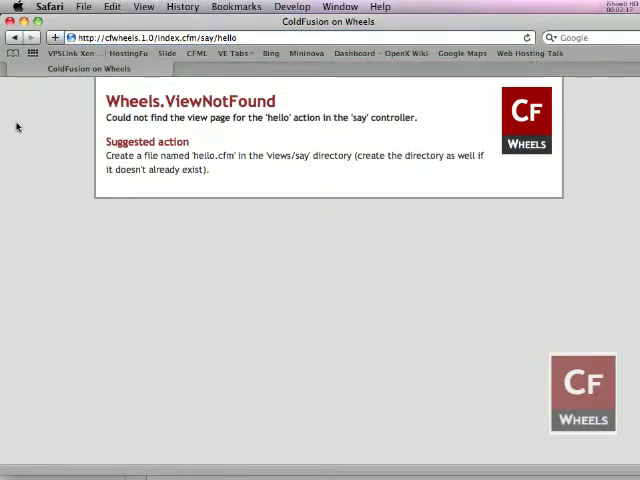
mouse_move(131, 128)
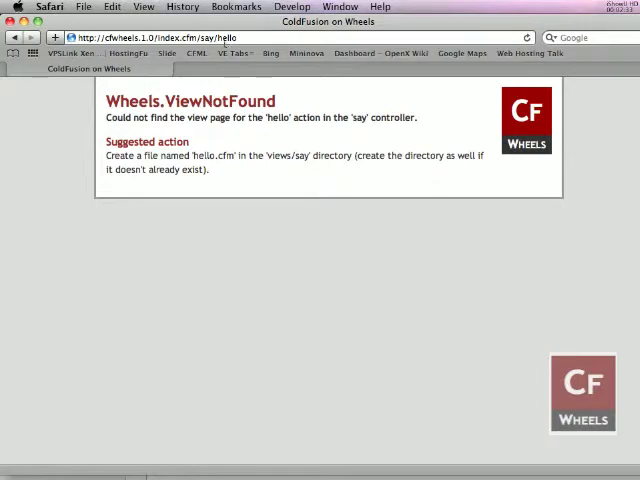
mouse_move(31, 122)
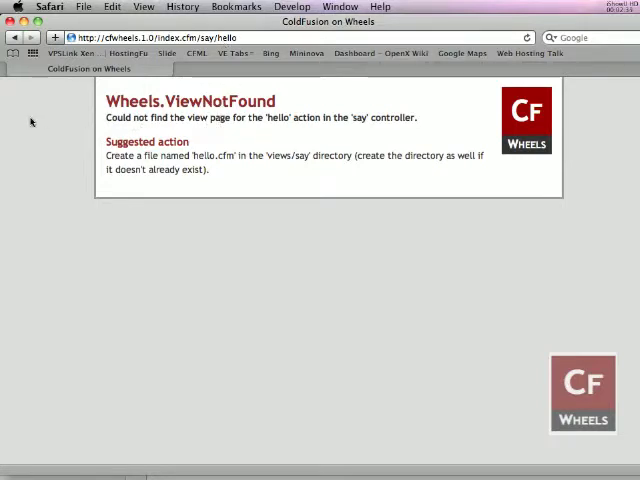
Create a new folder named say inside the views folder
key(cmd+tab)
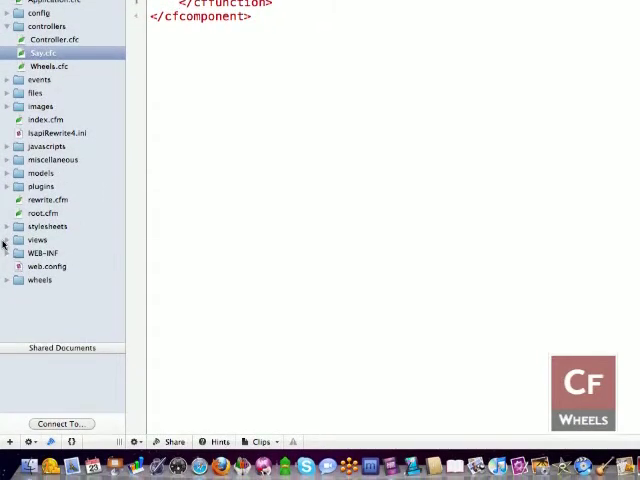
click(8, 239)
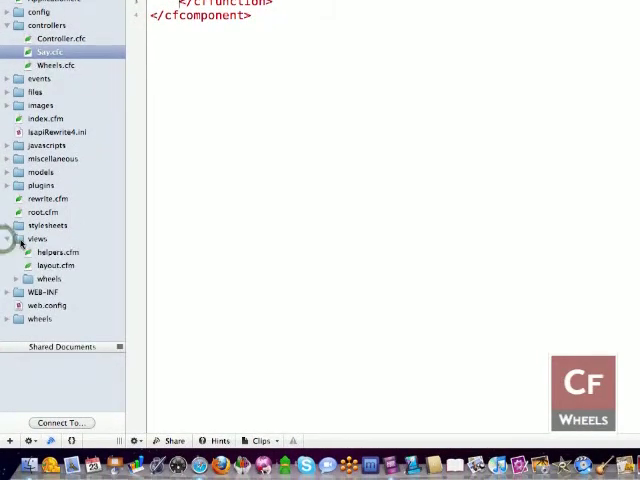
right_click(37, 238)
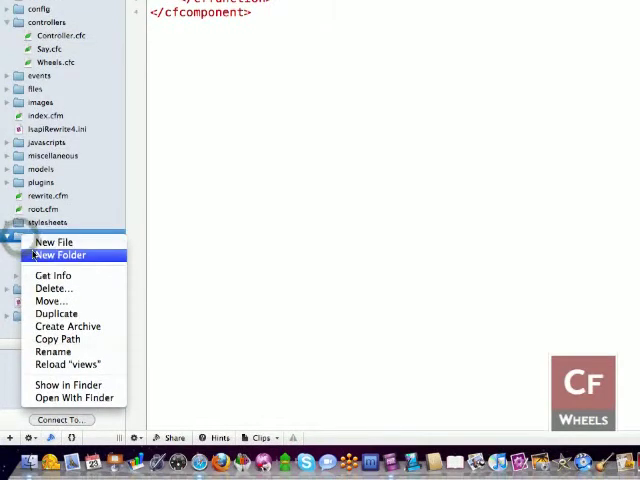
click(60, 255)
text(say)
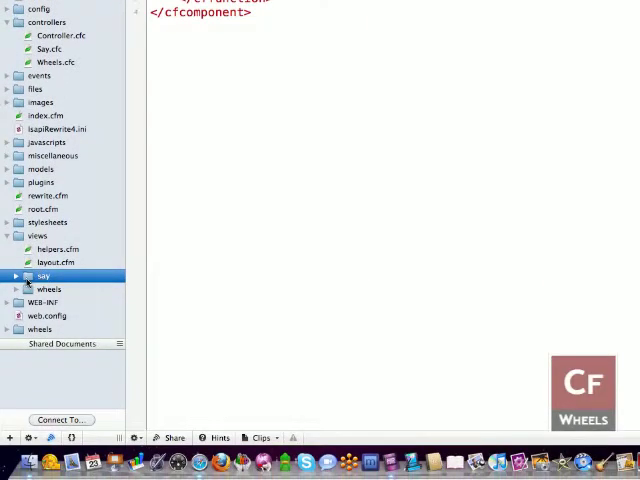
Add a new hello.cfm file inside the say folder
click(16, 276)
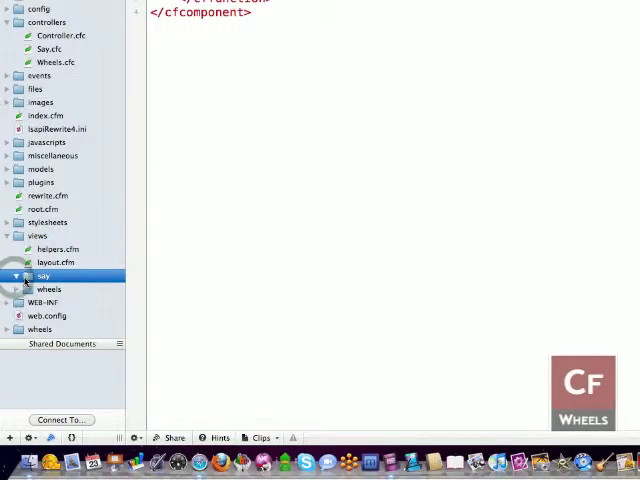
right_click(43, 275)
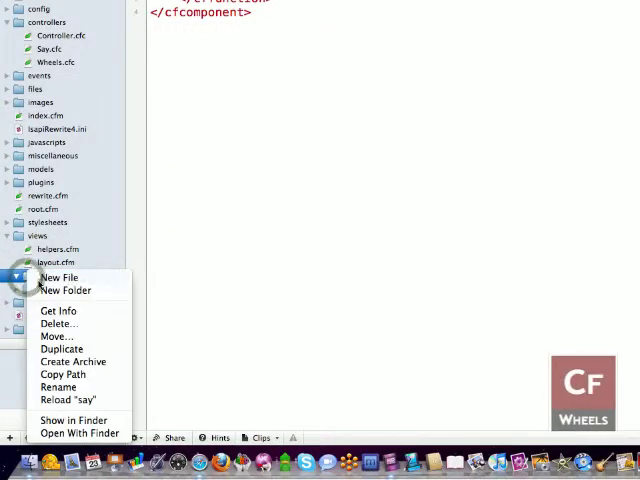
click(59, 277)
text(hello.cfm)
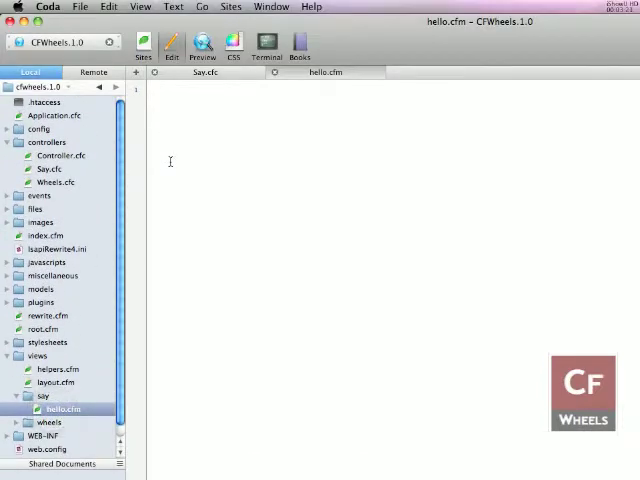
Give hello.cfm an <h1>Hello World!</h1> heading, then return to Say.cfc
text(<)
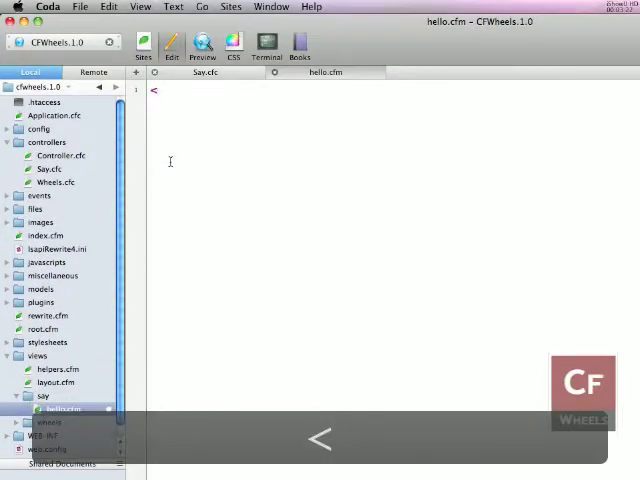
text(h1></h1>)
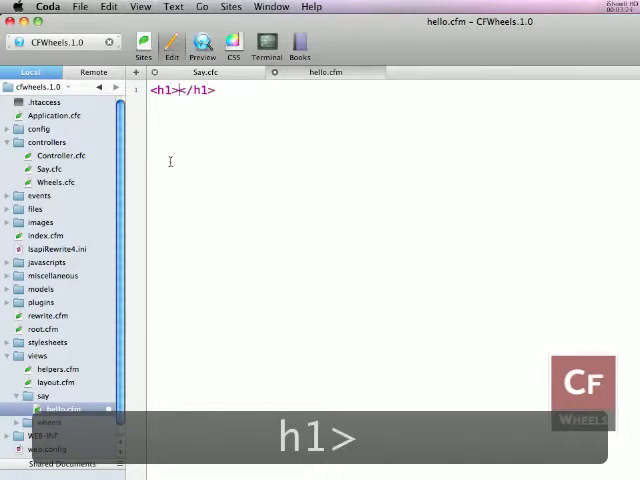
text(Hello W)
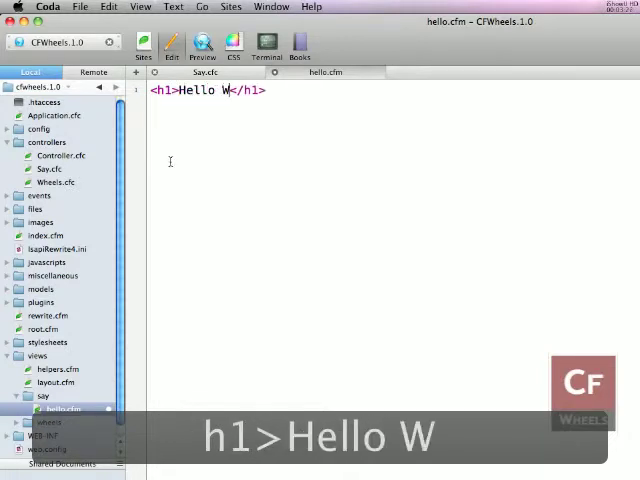
text(orld!)
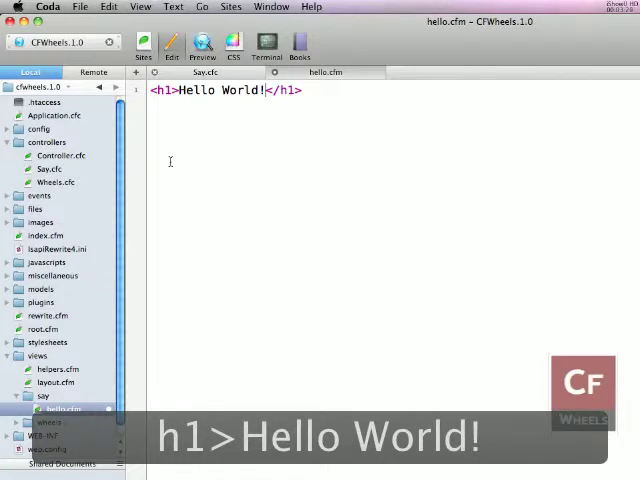
key(cmd+tab)
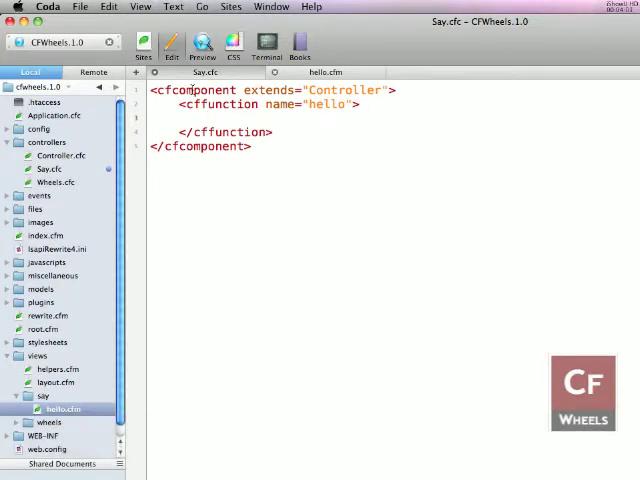
Add <cfset time = now()> to the hello action and save the controller
text(<cfset)
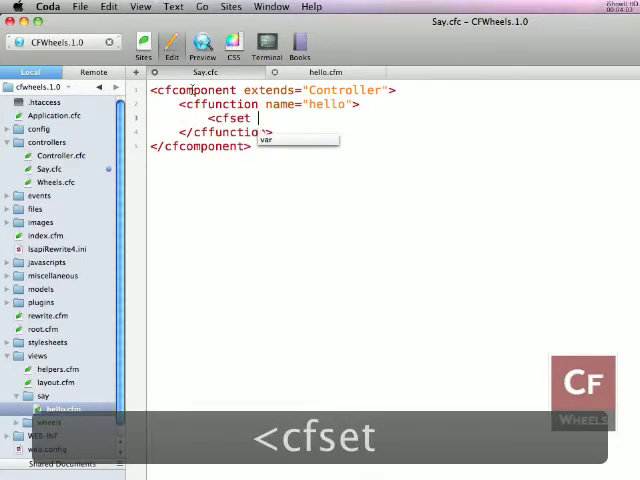
text(time =)
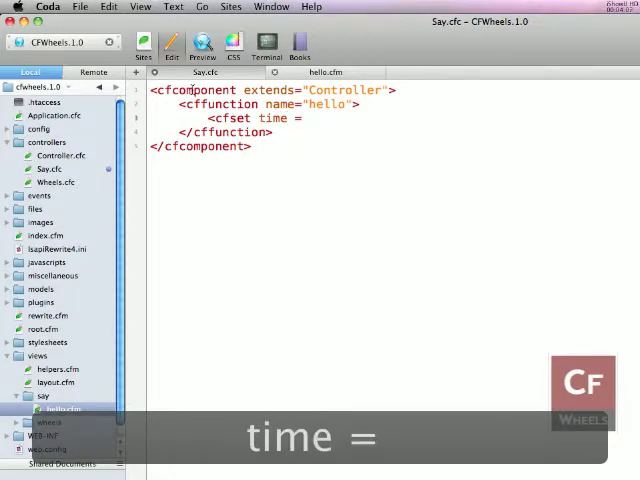
text(now())
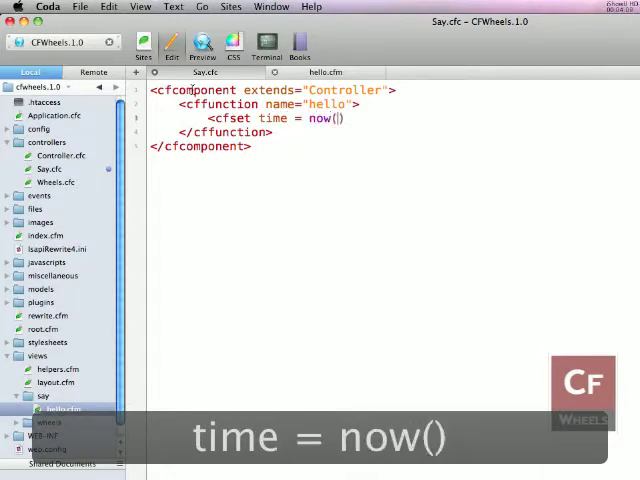
text(>)
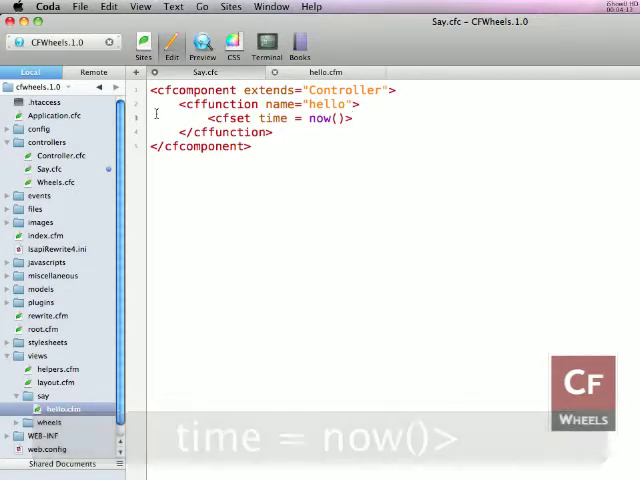
key(cmd+s)
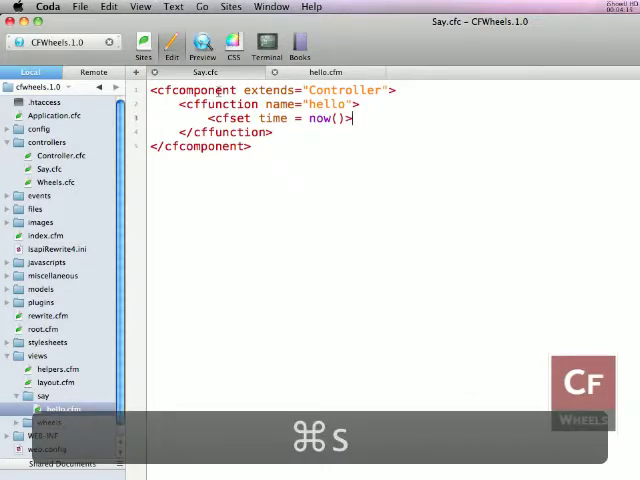
Add a 'Current time is #time#' paragraph to hello.cfm and save it
click(325, 72)
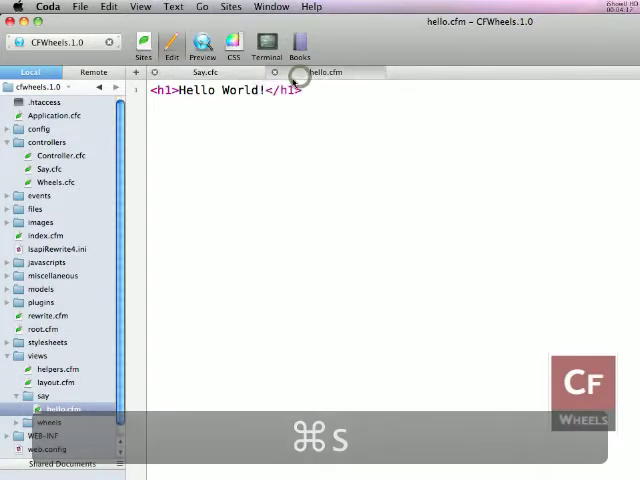
key(cmd+s)
text(<p></p>)
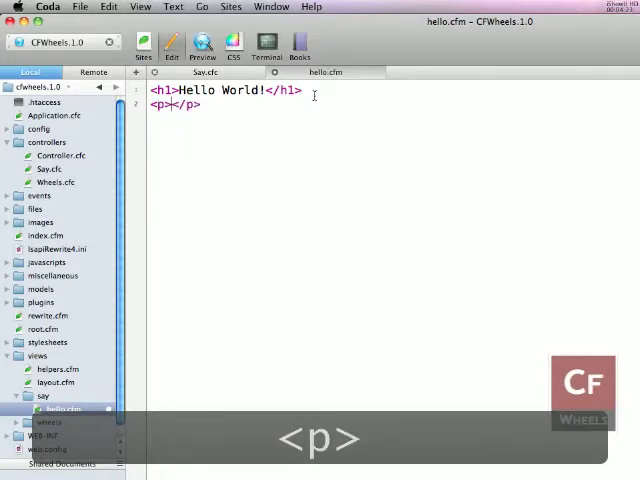
text(Current)
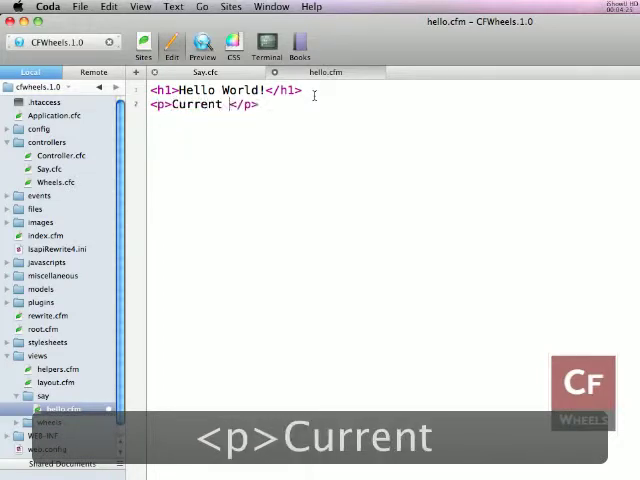
text(time is)
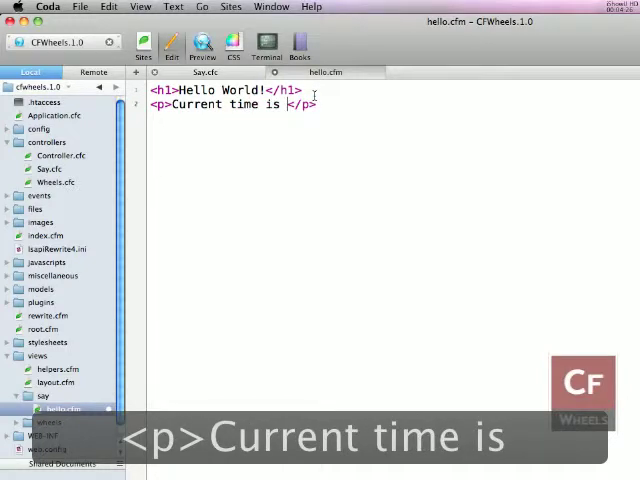
text(</cfoutput><)
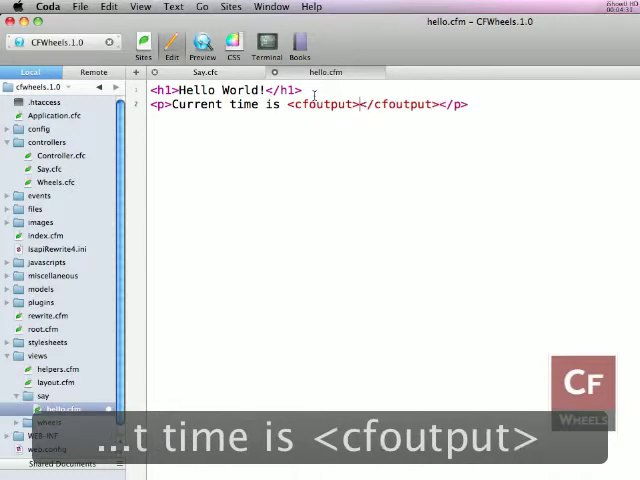
text(#tim3)
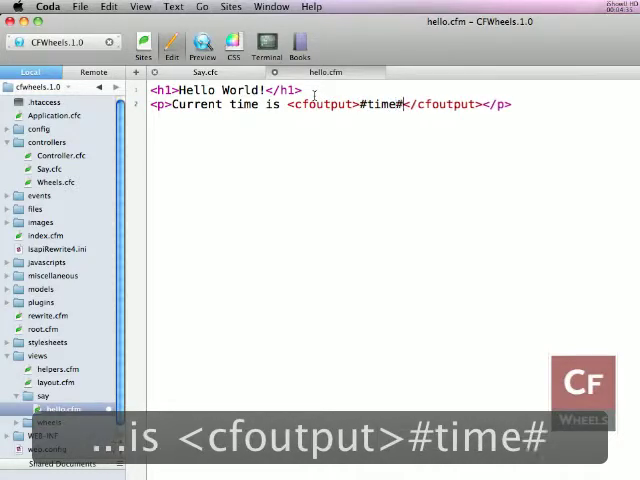
key(cmd+s)
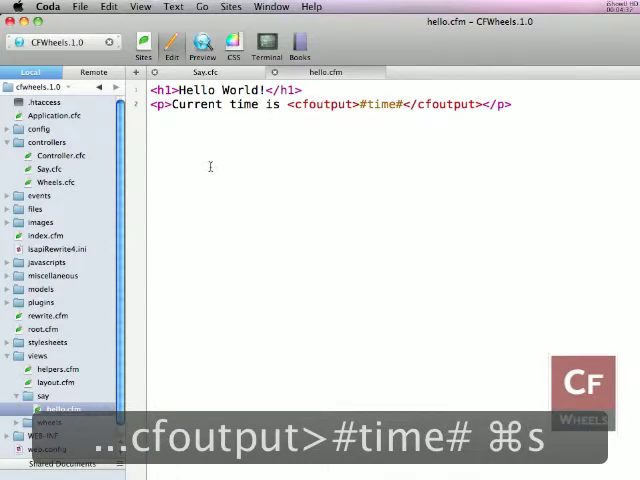
key(cmd+tab)
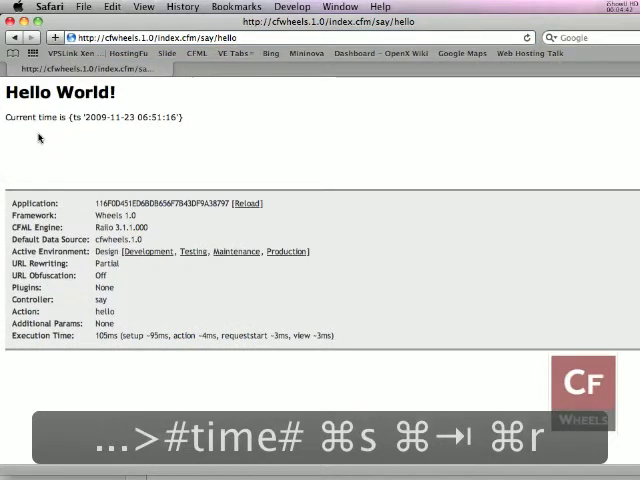
Reload the say/hello page twice to watch the timestamp update
key(cmd+r)
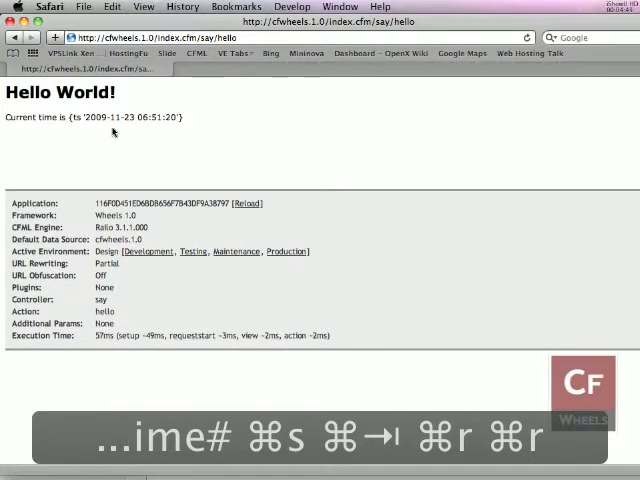
key(cmd+r)
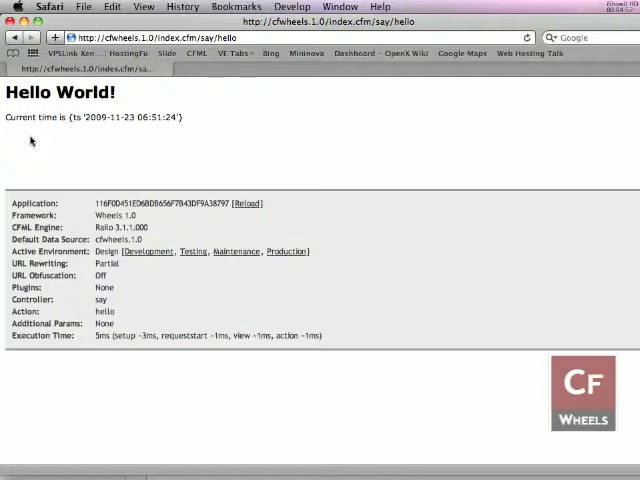
key(cmd+tab)
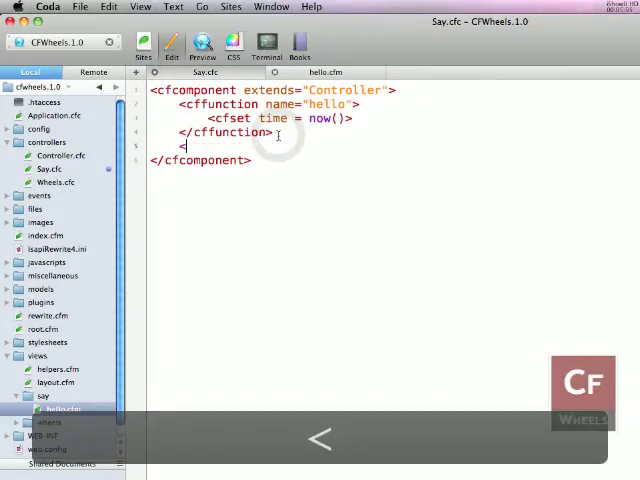
Add an empty cffunction named goodbye below the hello action
text(cf)
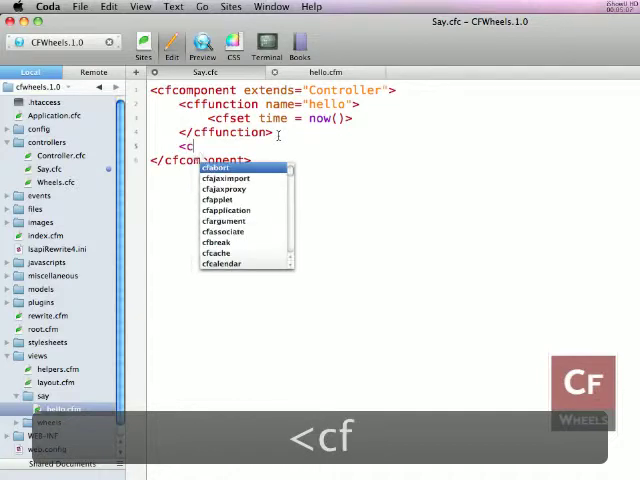
text(ffunction name=")
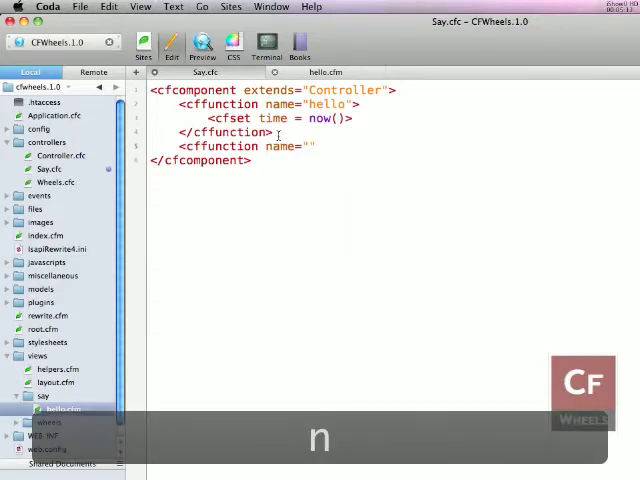
text(goodbye)
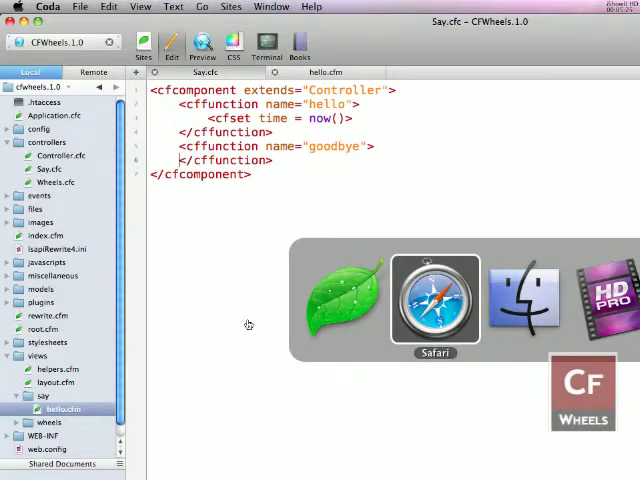
Create a goodbye.cfm file in the say views folder
key(cmd+tab)
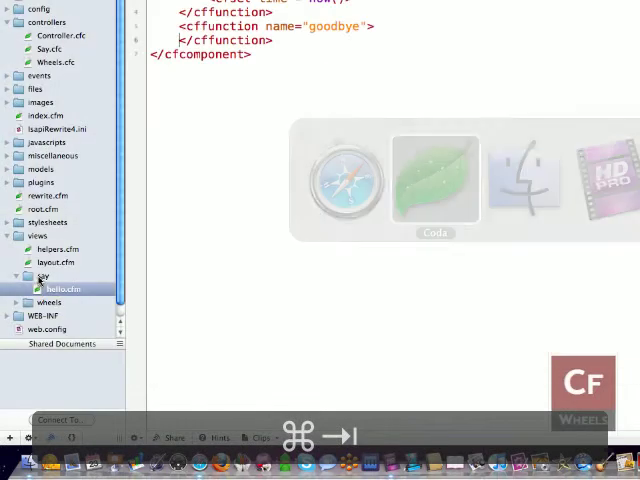
right_click(42, 276)
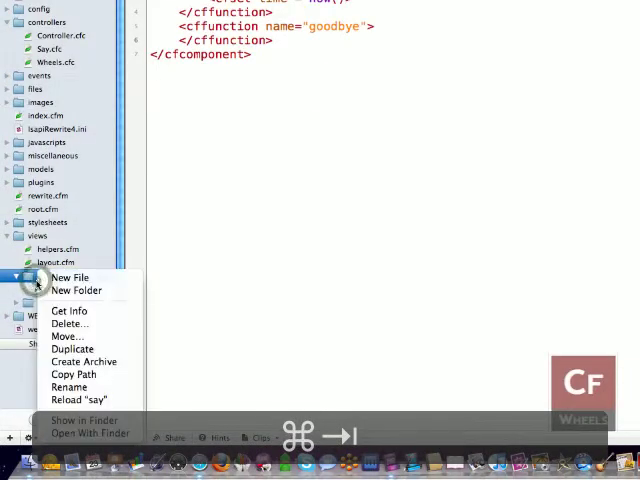
click(67, 277)
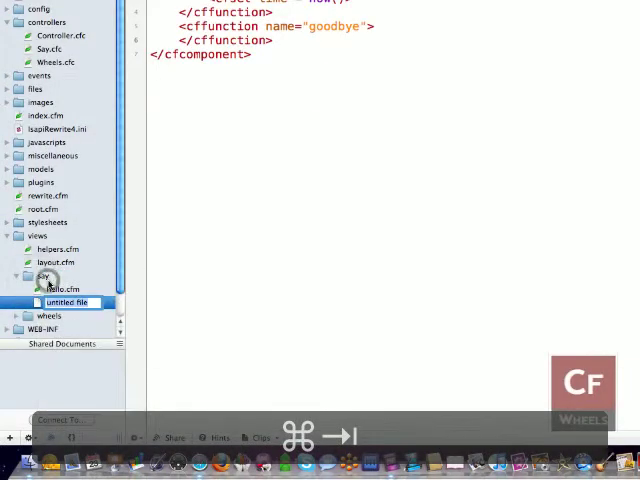
text(goodbye.cfm)
text(<h1></h1>)
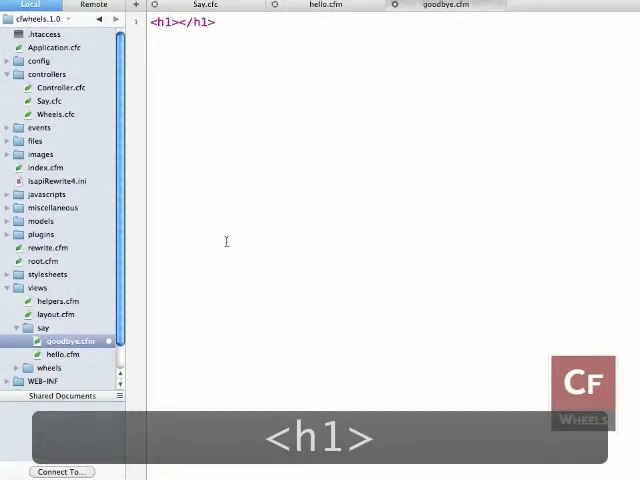
Type a Goodbye World heading into goodbye.cfm
text(G)
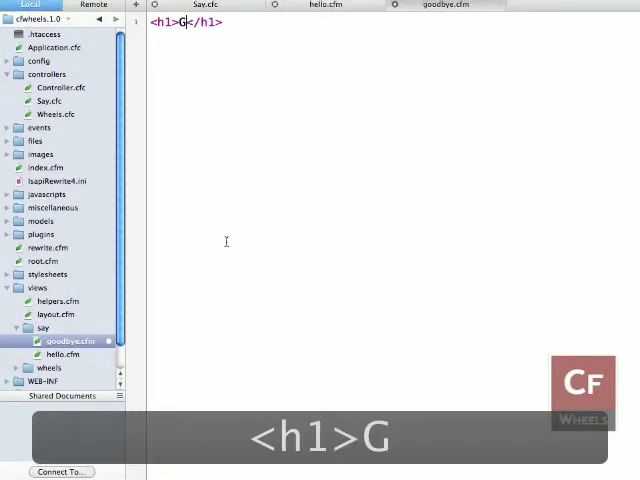
text(oodbye)
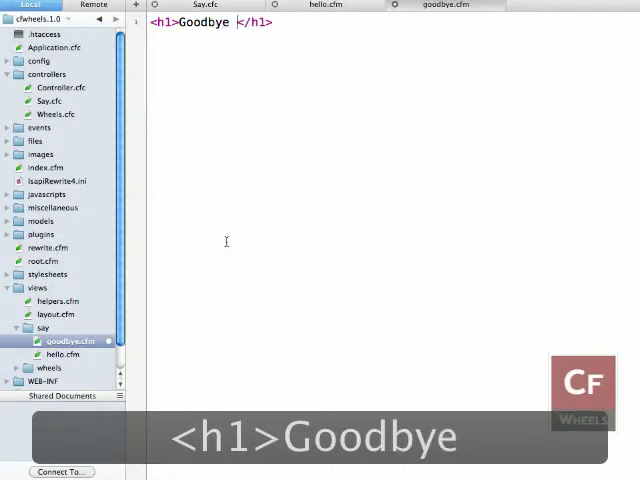
text(World)
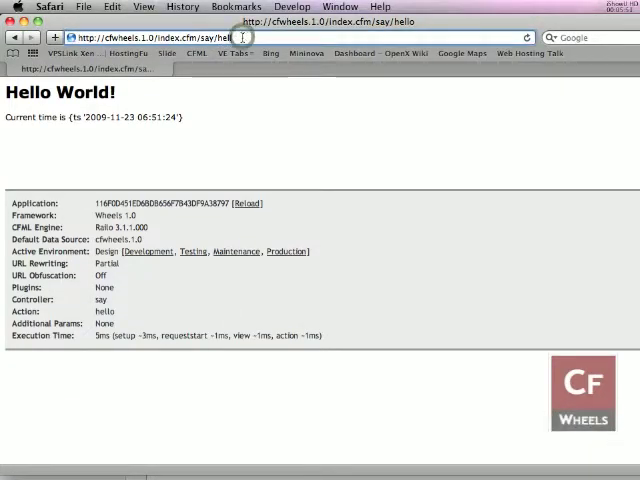
Edit the Safari address from say/hello to say/goodbye and load it
text(goodbye World!</h1>)
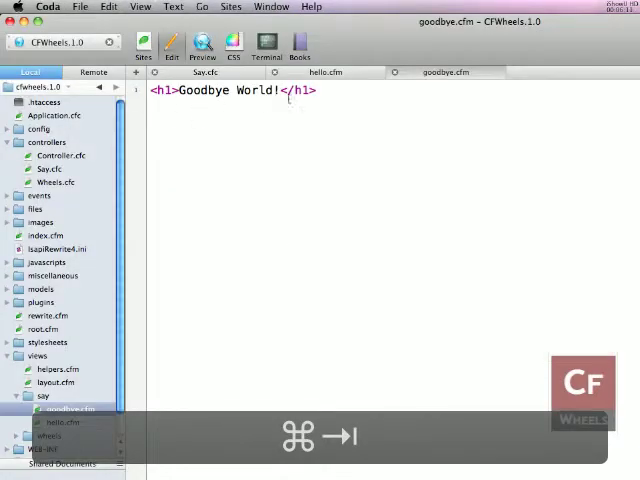
In hello.cfm, add <p>Lets say <cfoutput>#linkTo(text="",action="")#</cfoutput></p> on a new line
click(290, 72)
text(<p>Lets sa</p>)
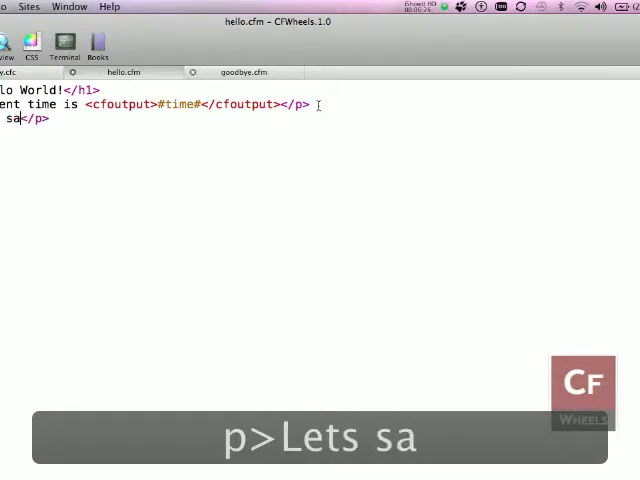
text(y)
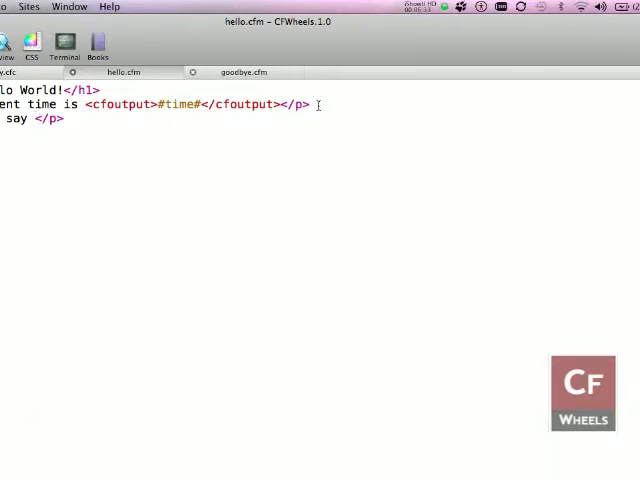
text(<cfoutput></cfoutput><)
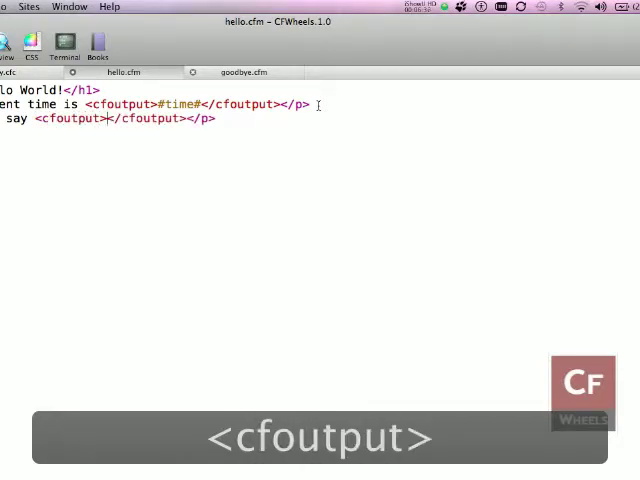
text(#linkTo)
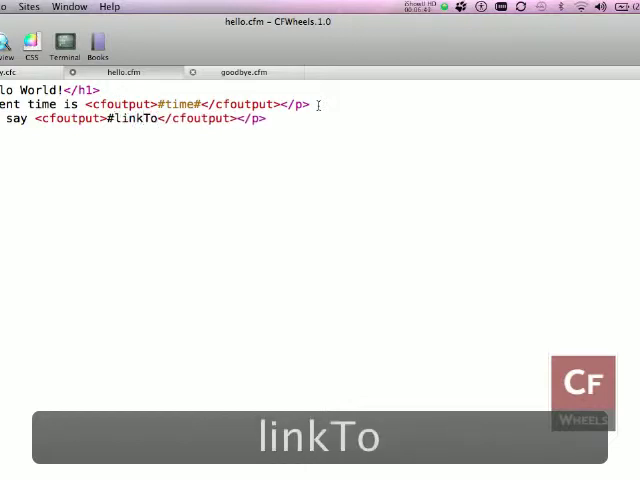
text(()#)
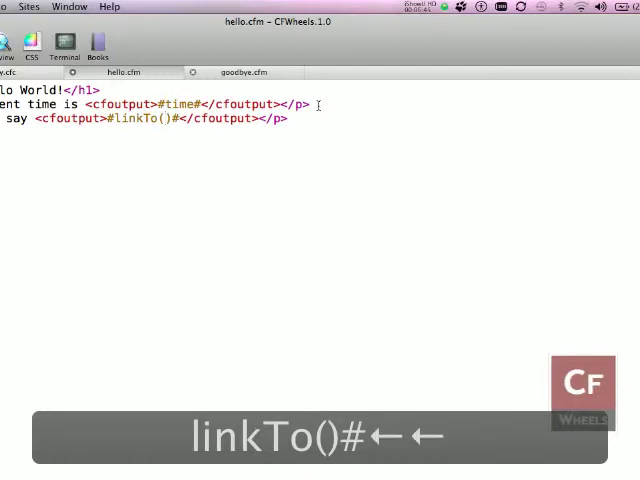
text(text=")
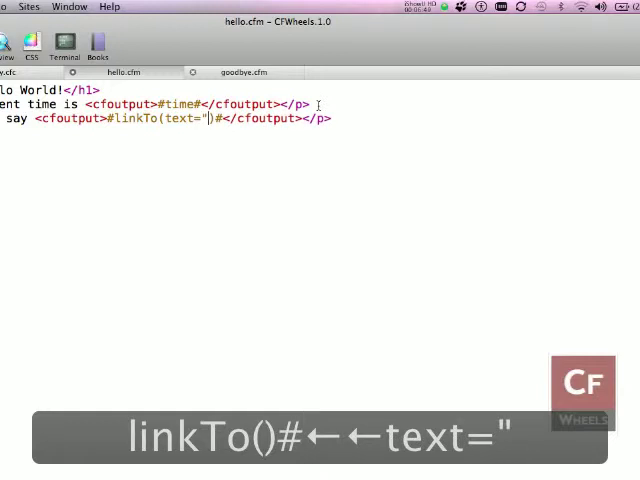
text(",)
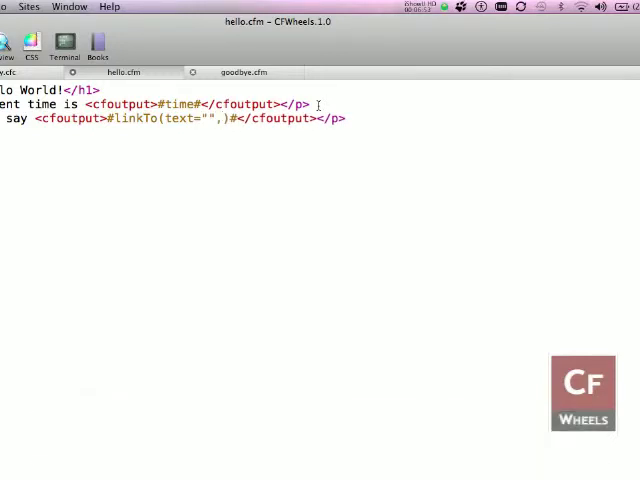
text(action=)
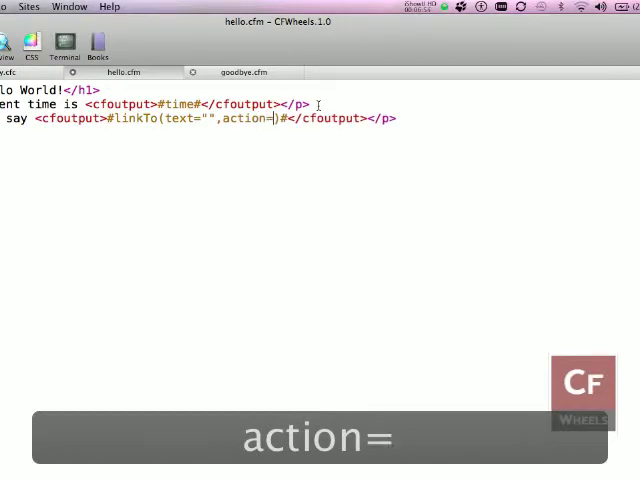
text("")
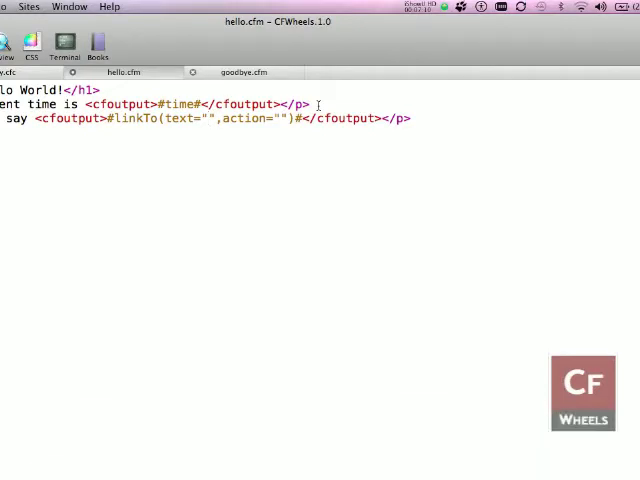
Fill in hello.cfm's linkTo as text="bye" and action="goodbye"
text(good)
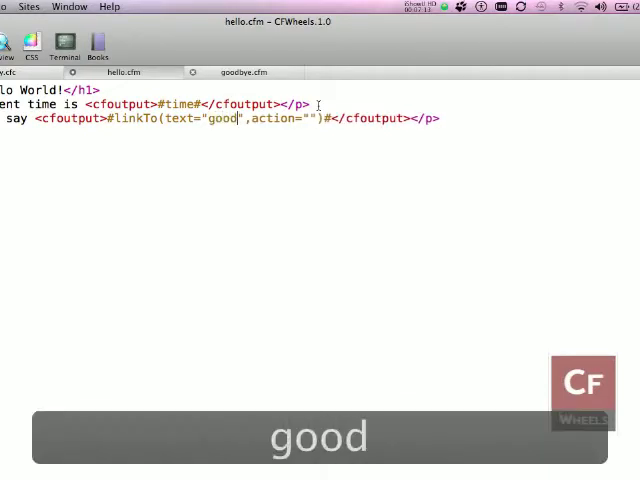
text(bye)
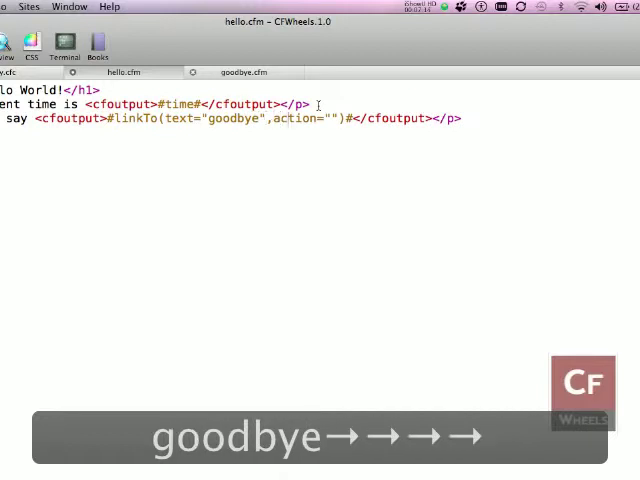
text(good)
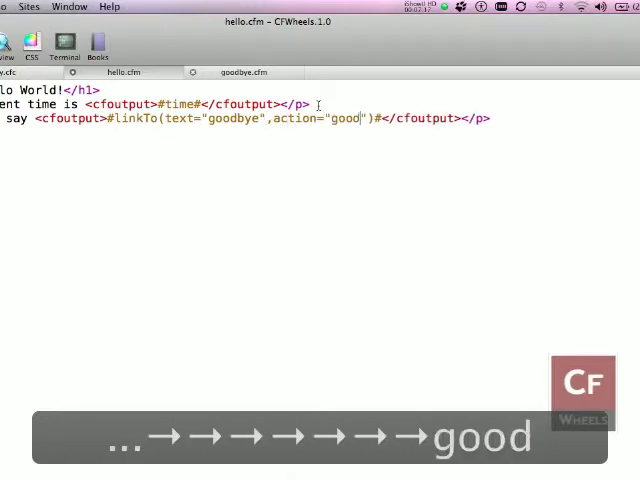
text(bye)
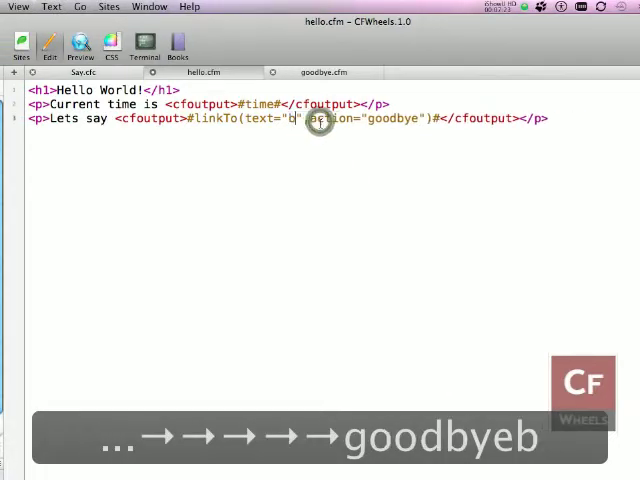
text(ye)
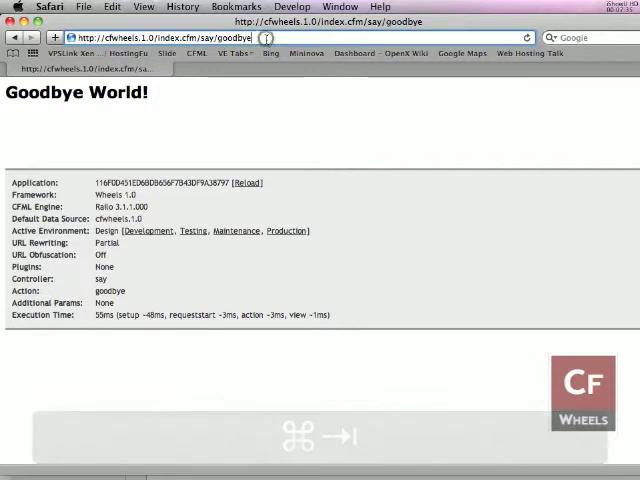
Load index.cfm/say/hello in Safari and follow its bye link to the goodbye page
text(hell)
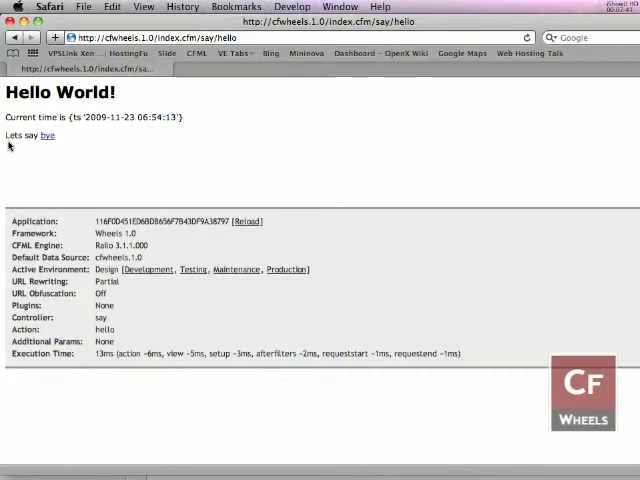
mouse_move(46, 136)
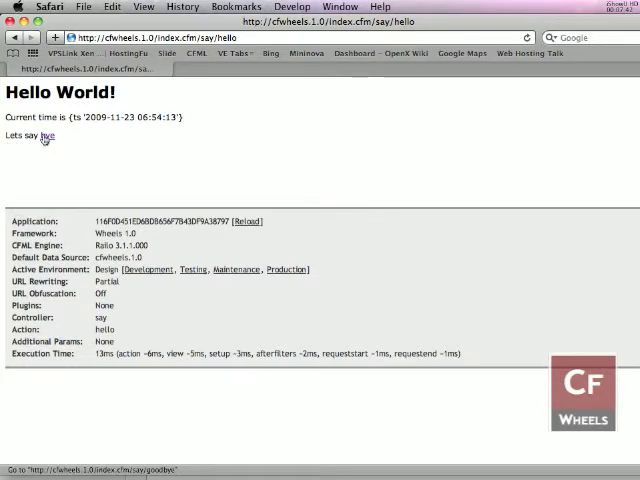
click(46, 136)
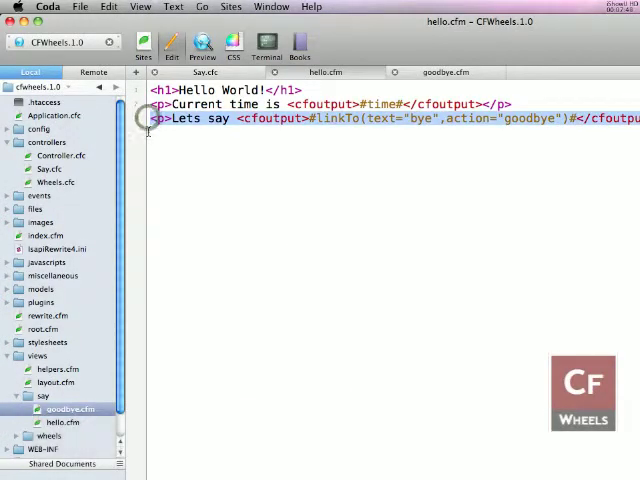
Copy the link paragraph into goodbye.cfm as a Lets say hello link and save
key(cmd+c)
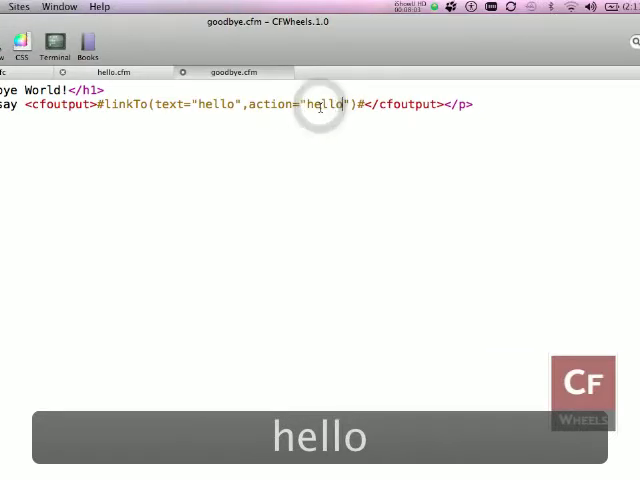
key(cmd+tab)
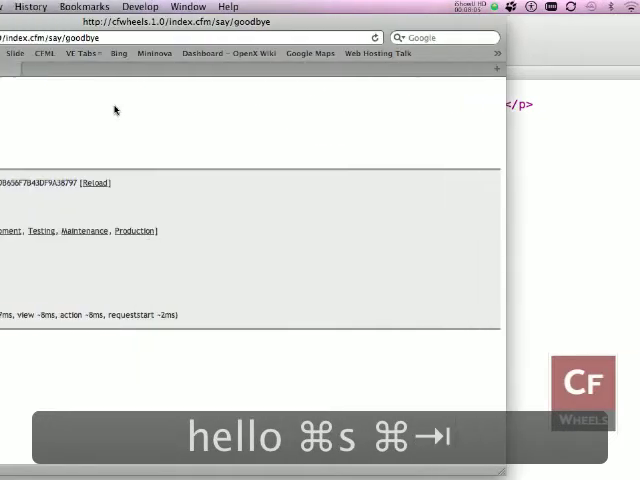
Reload the goodbye page and follow the hello and bye links back and forth twice
key(cmd+r)
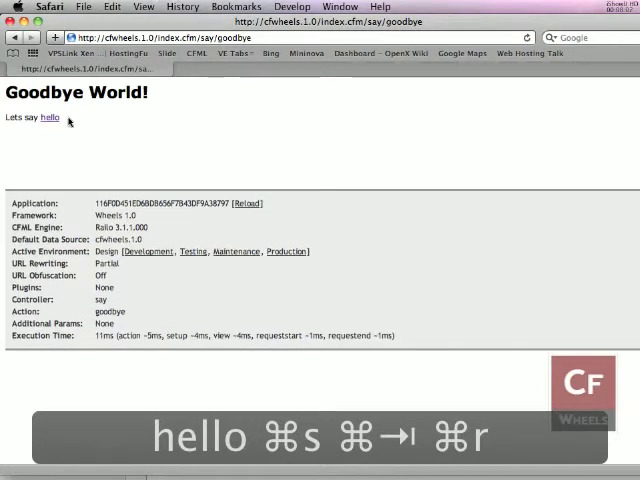
click(49, 117)
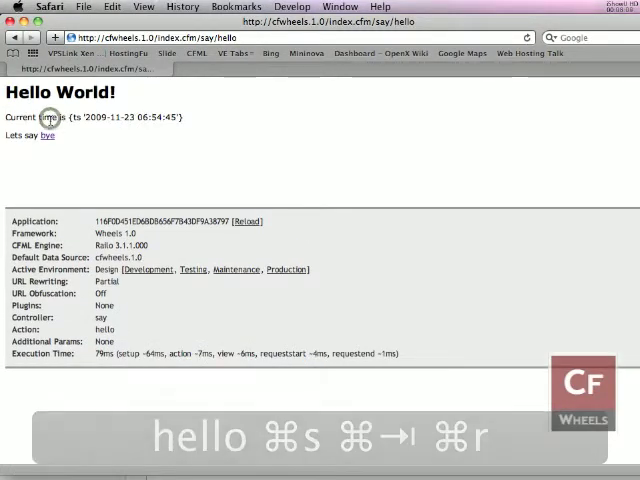
click(47, 135)
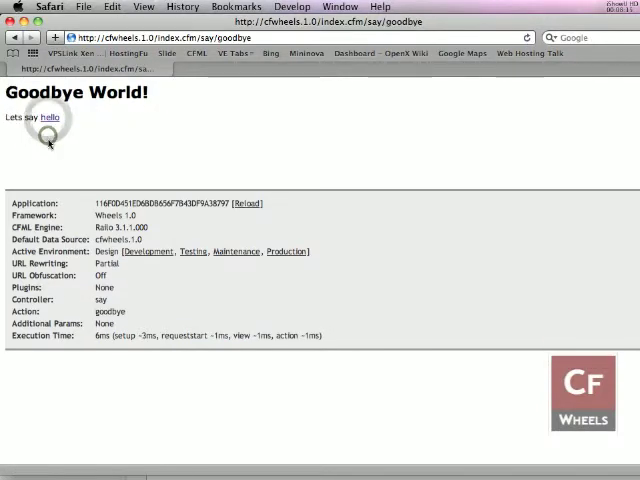
click(49, 117)
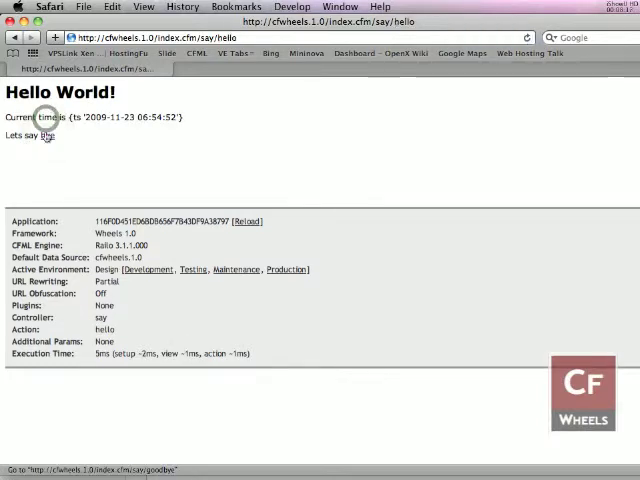
click(44, 135)
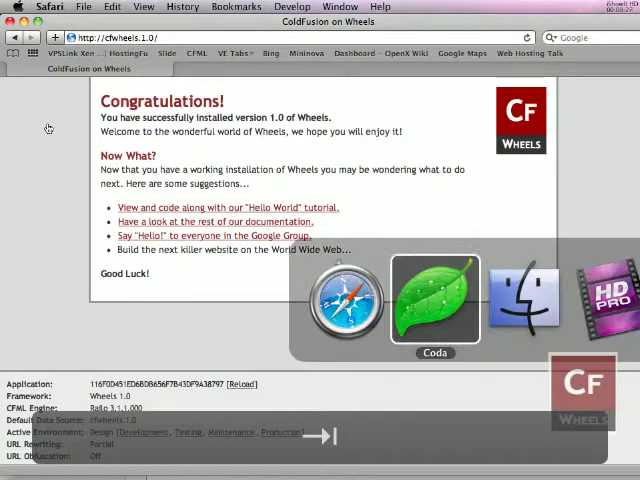
In config/routes.cfm, set the home route to controller="say", action="hello" and save
click(435, 300)
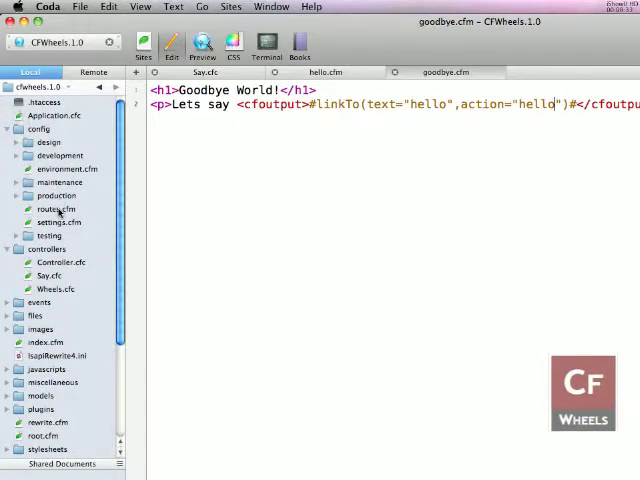
click(47, 209)
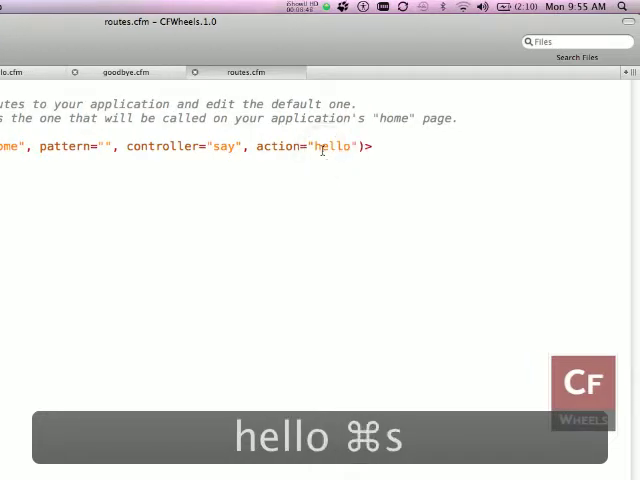
key(cmd+Tab)
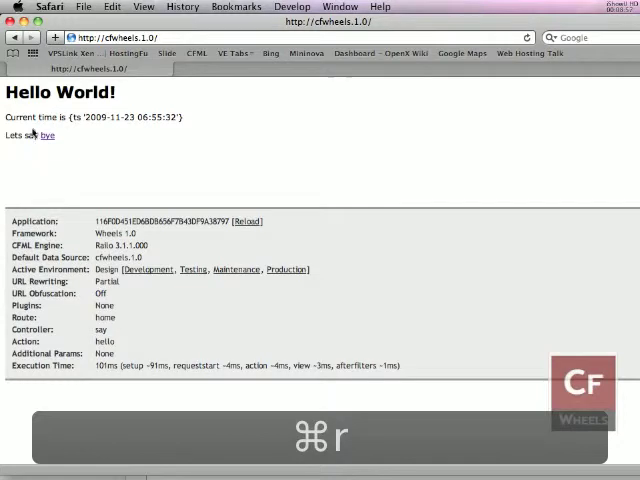
key(cmd+r)
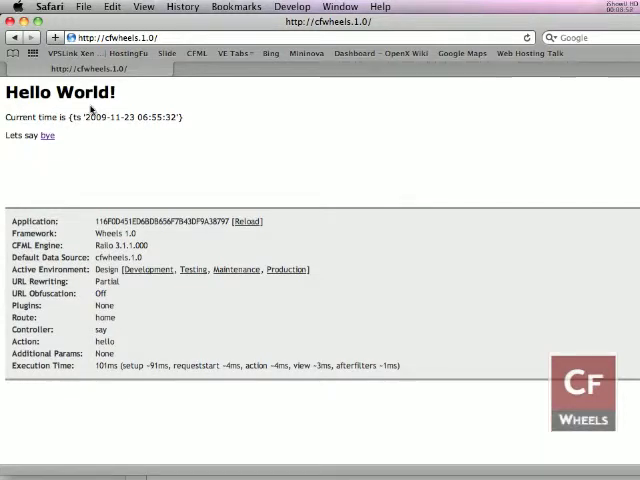
mouse_move(46, 137)
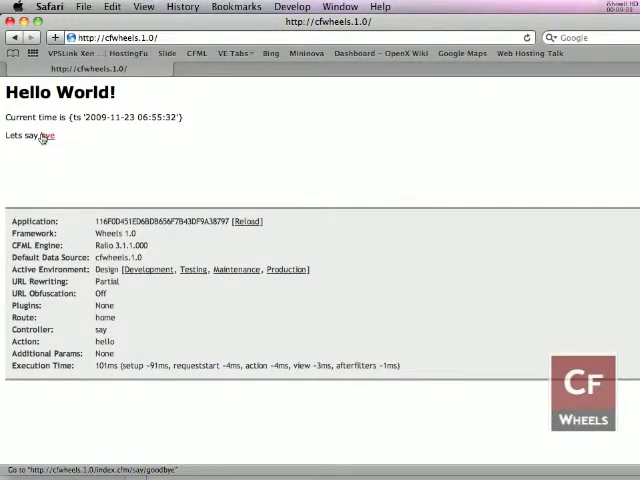
click(41, 137)
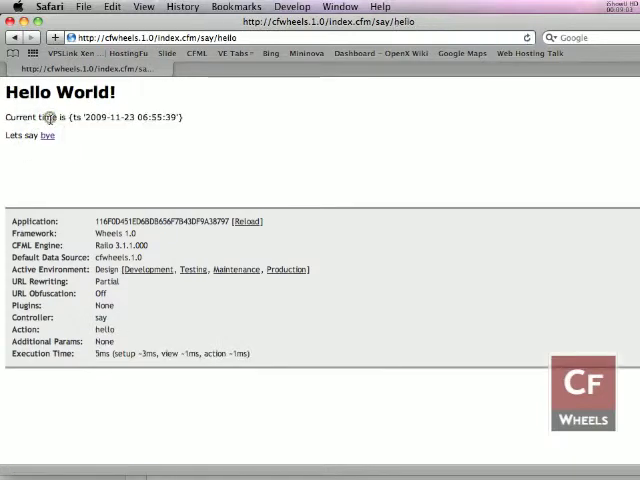
click(46, 135)
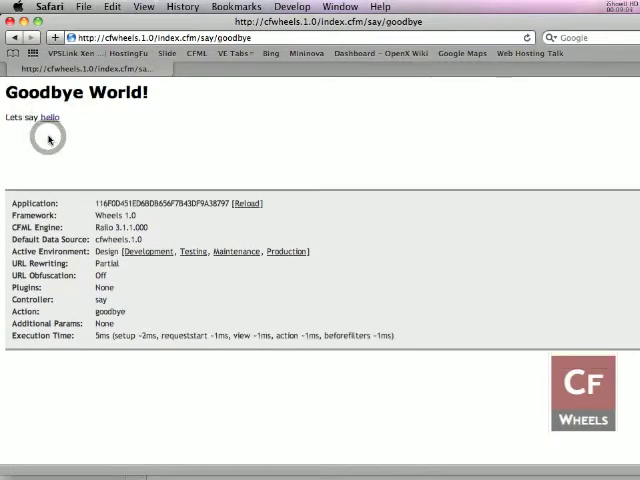